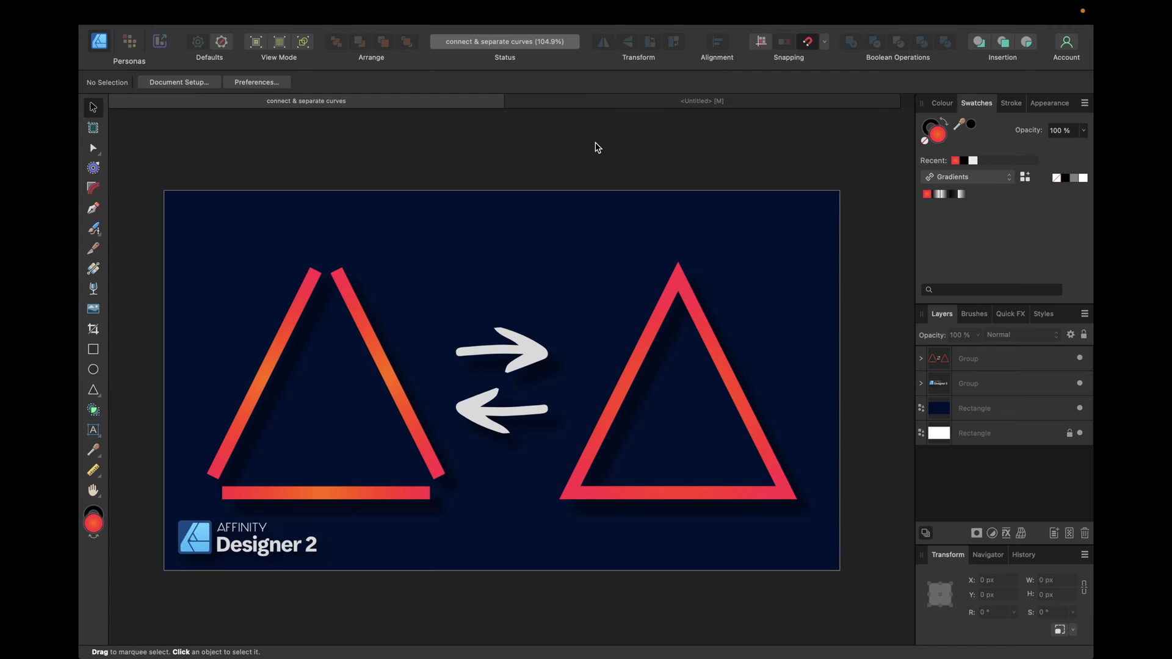
mouse_move(589, 123)
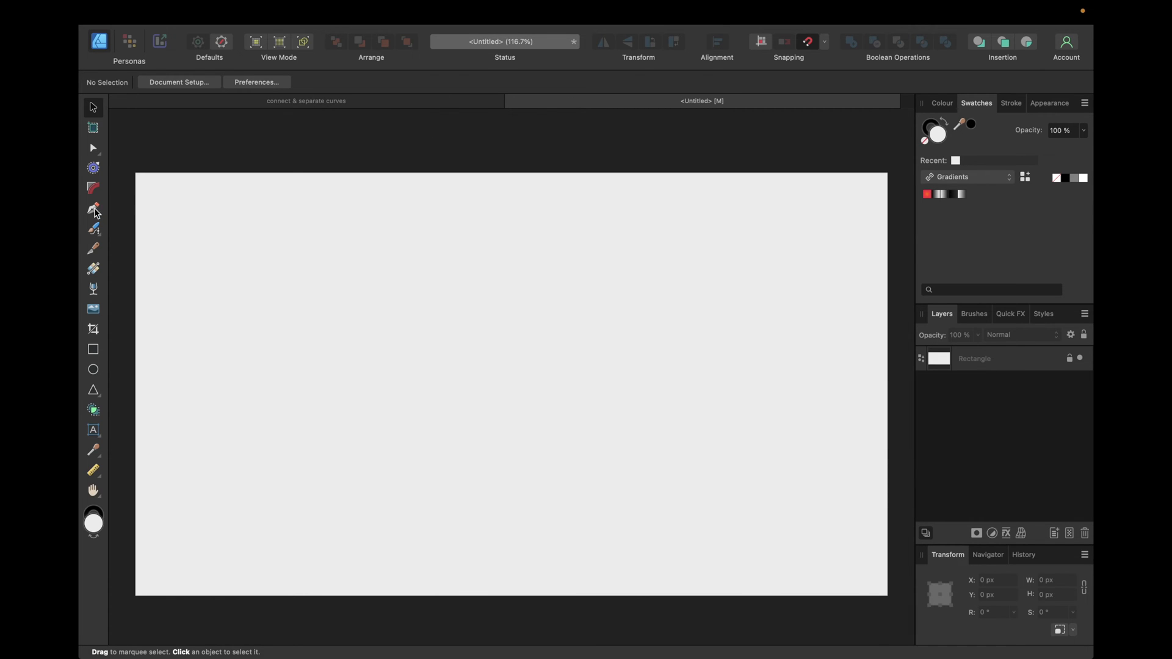
mouse_move(94, 209)
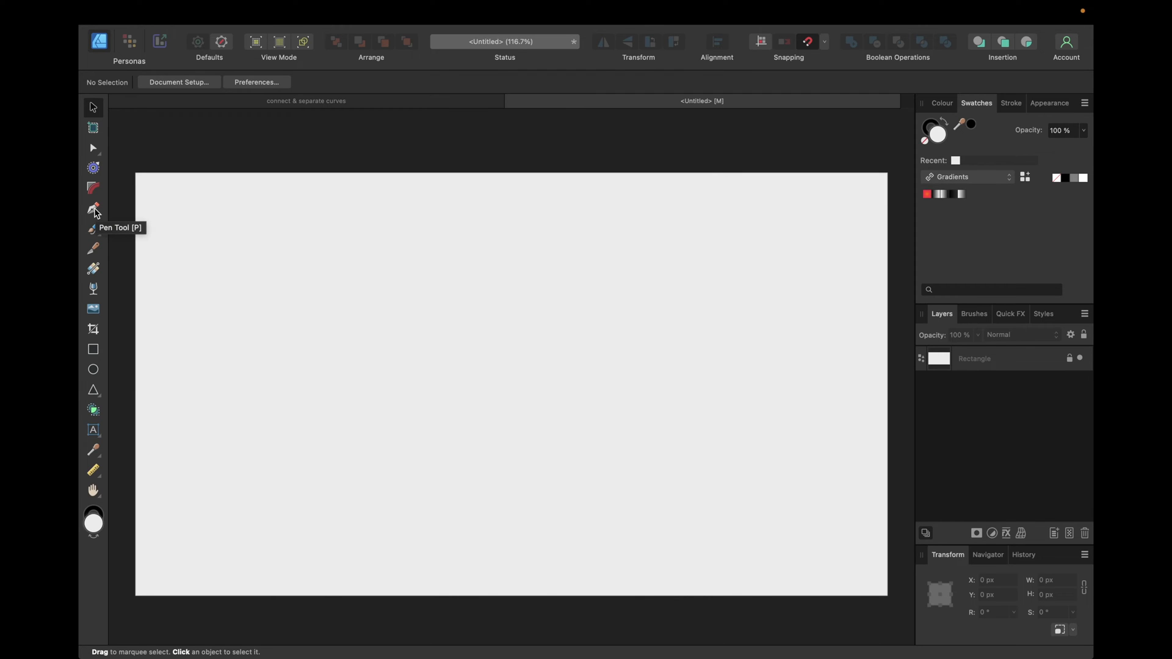
- Draw a V-shaped open curve with the Pen Tool and give it a 4 pt black stroke
click(94, 207)
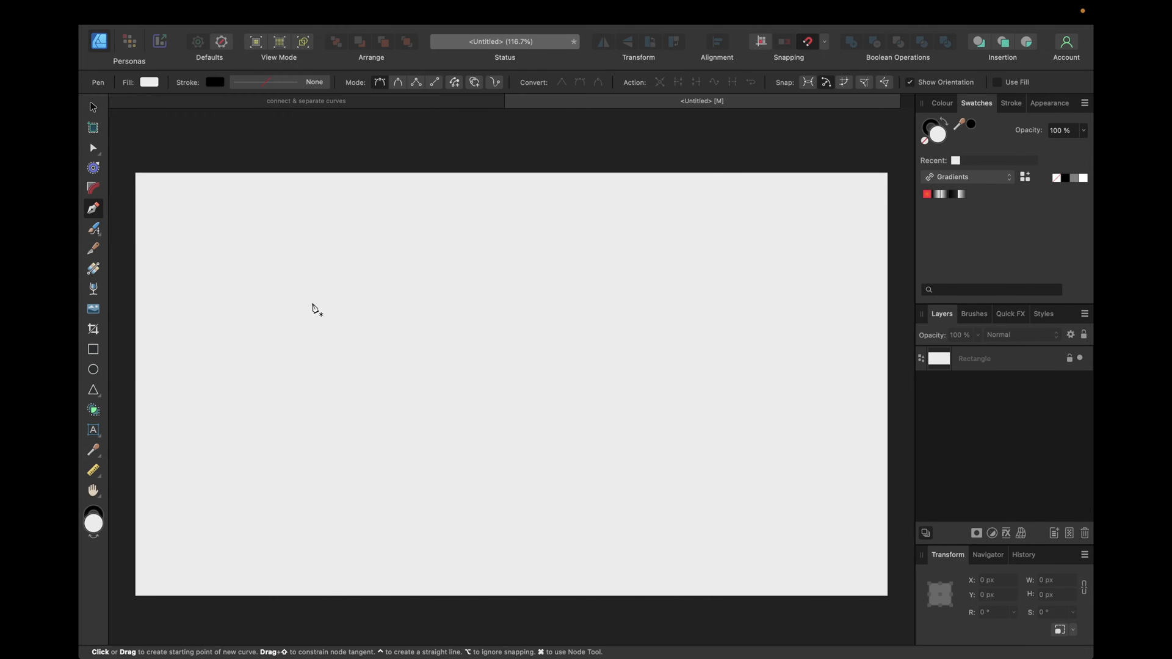
click(606, 340)
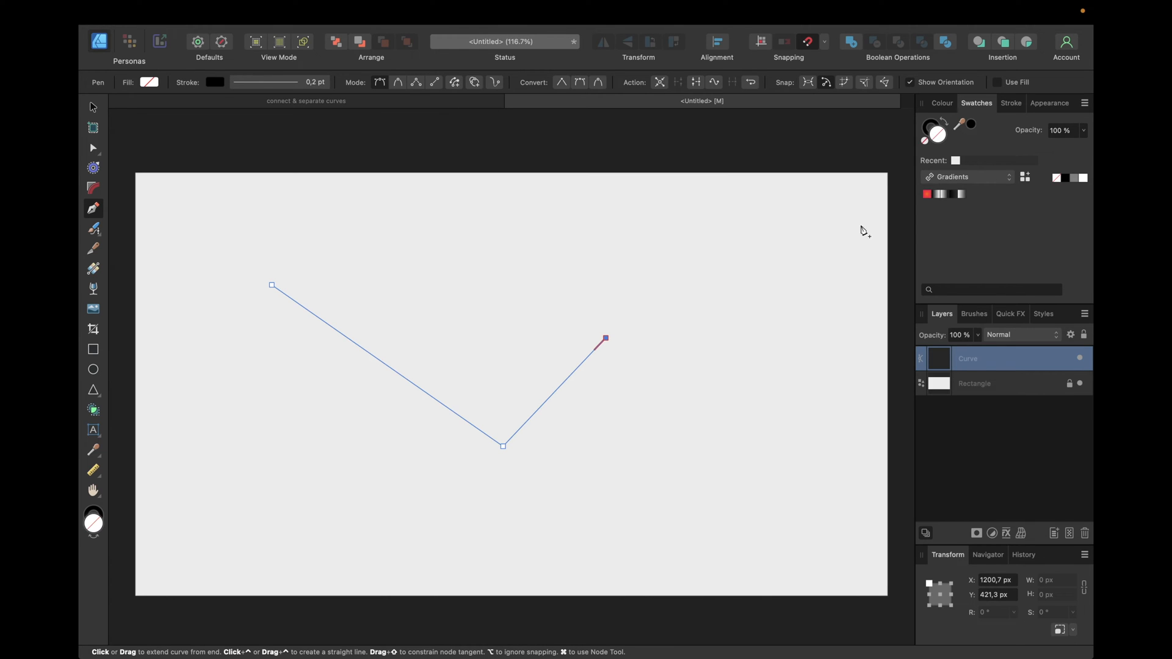
click(1010, 103)
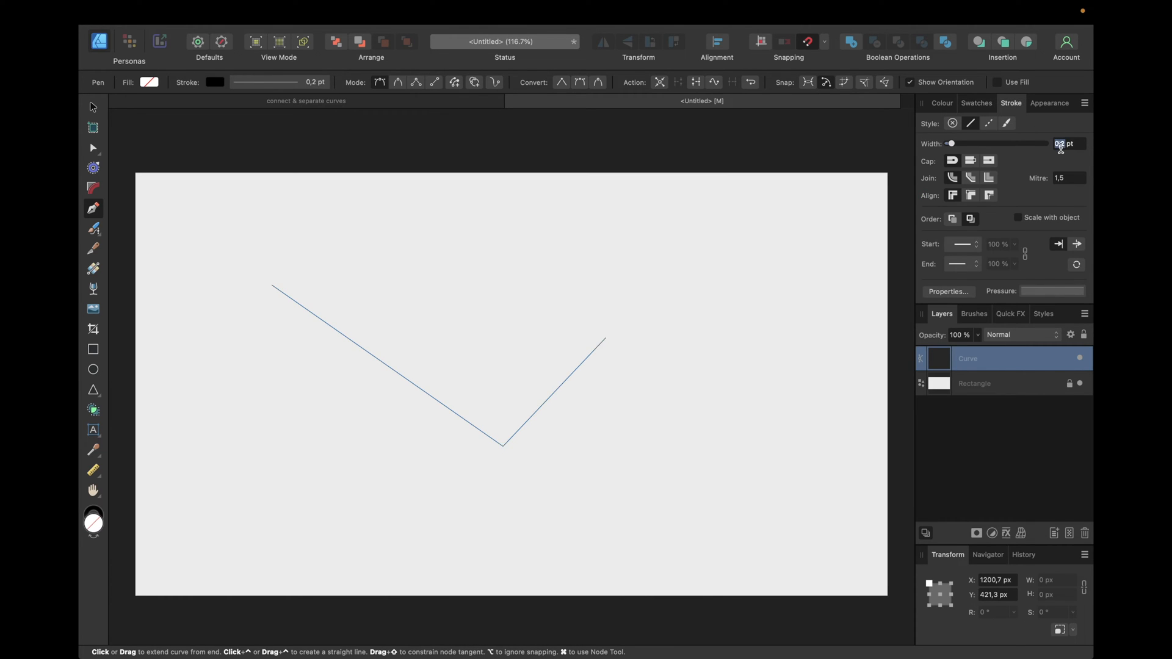
click(606, 339)
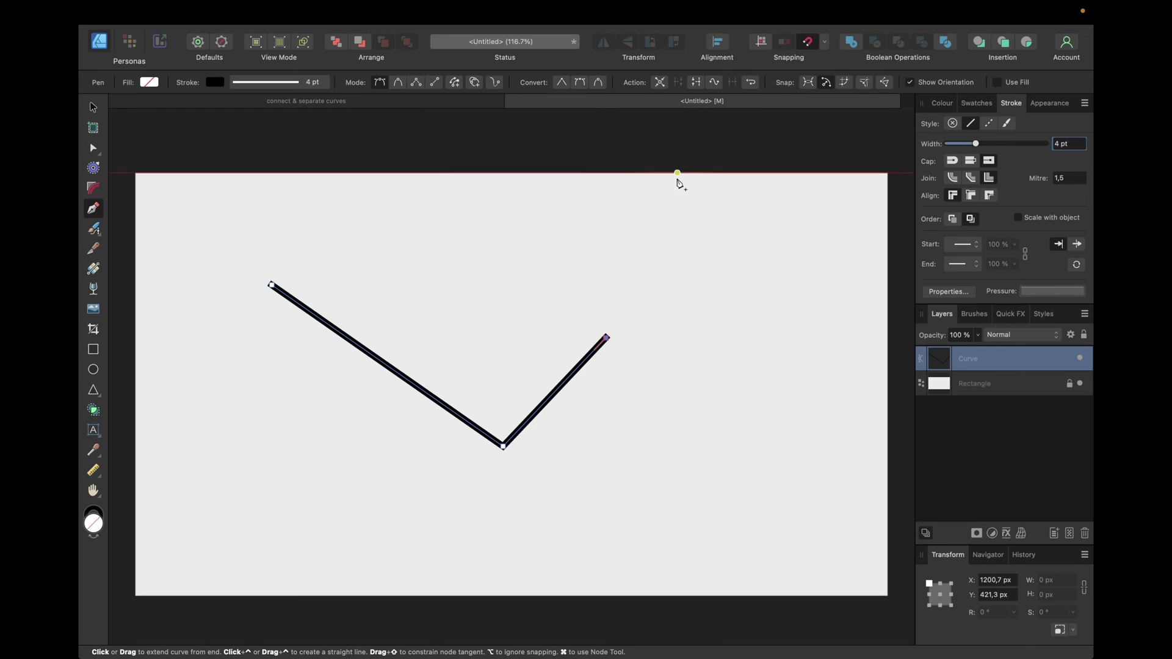
click(93, 107)
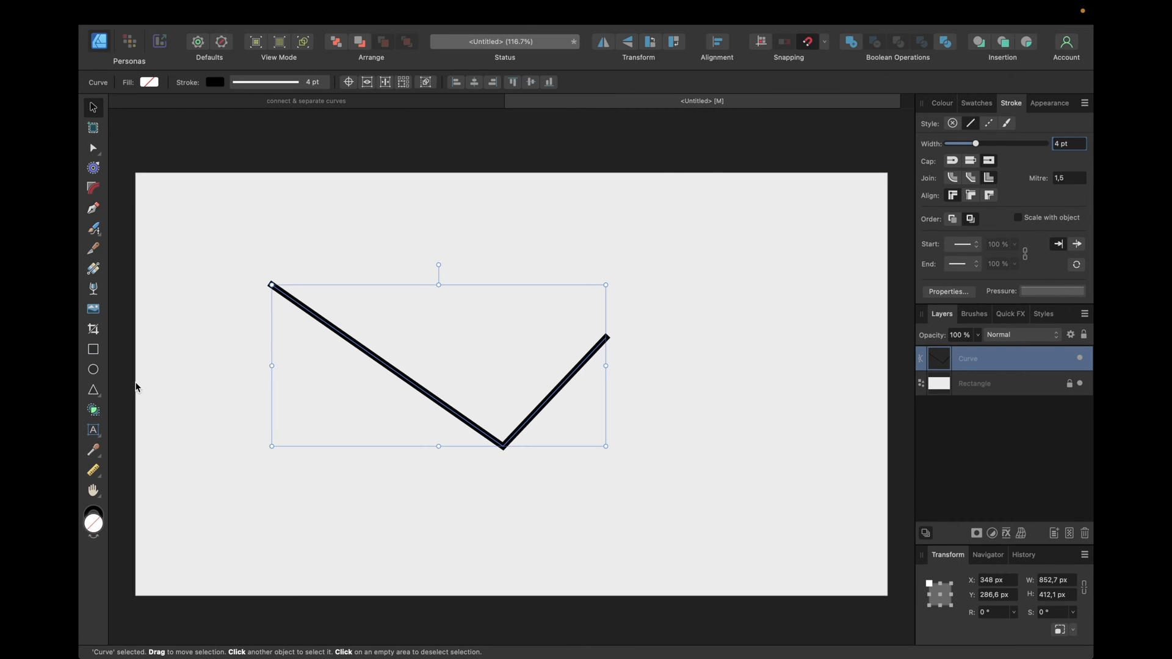
- Add a triangle beside the V and convert it to an editable curve
click(93, 389)
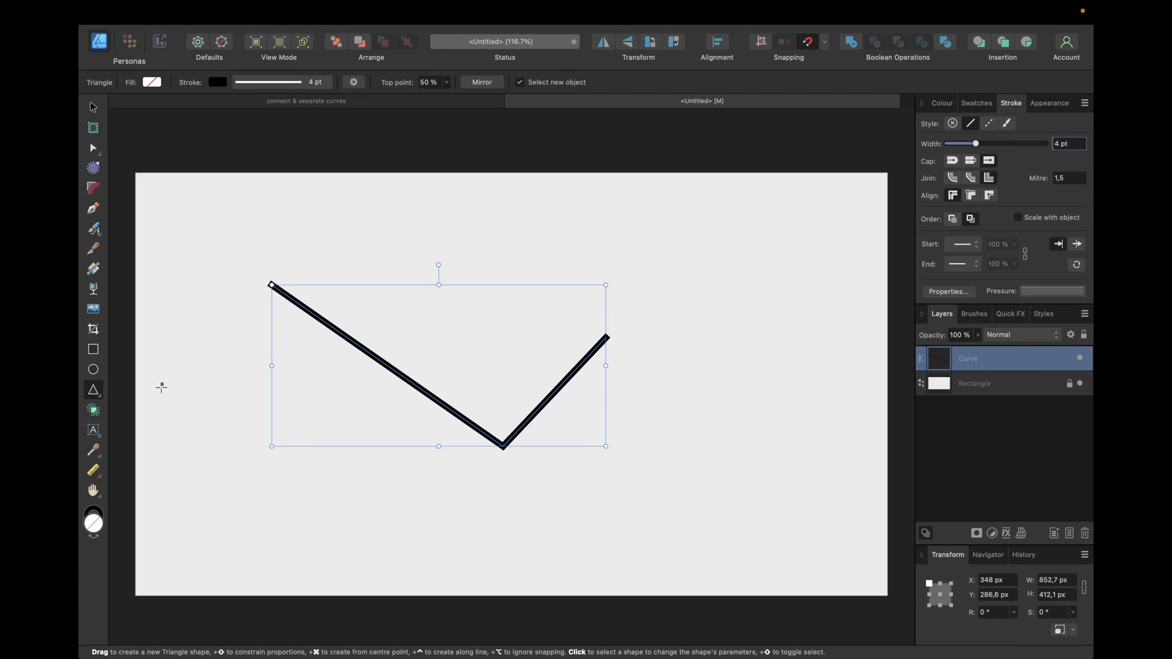
mouse_move(672, 220)
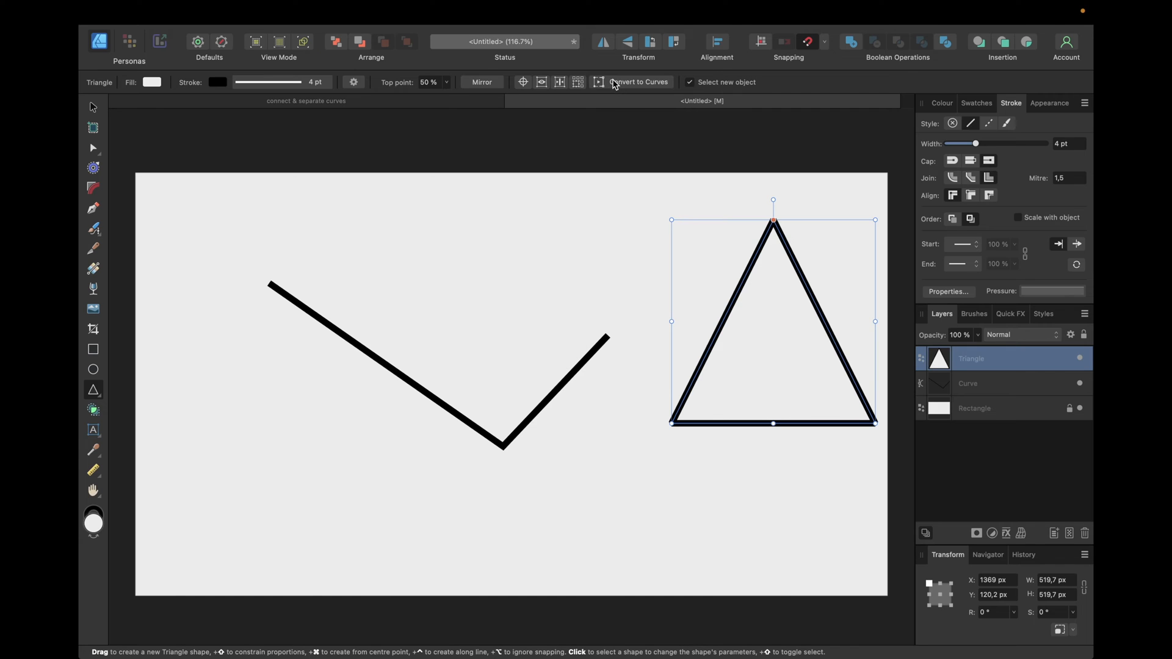
click(637, 82)
text(3)
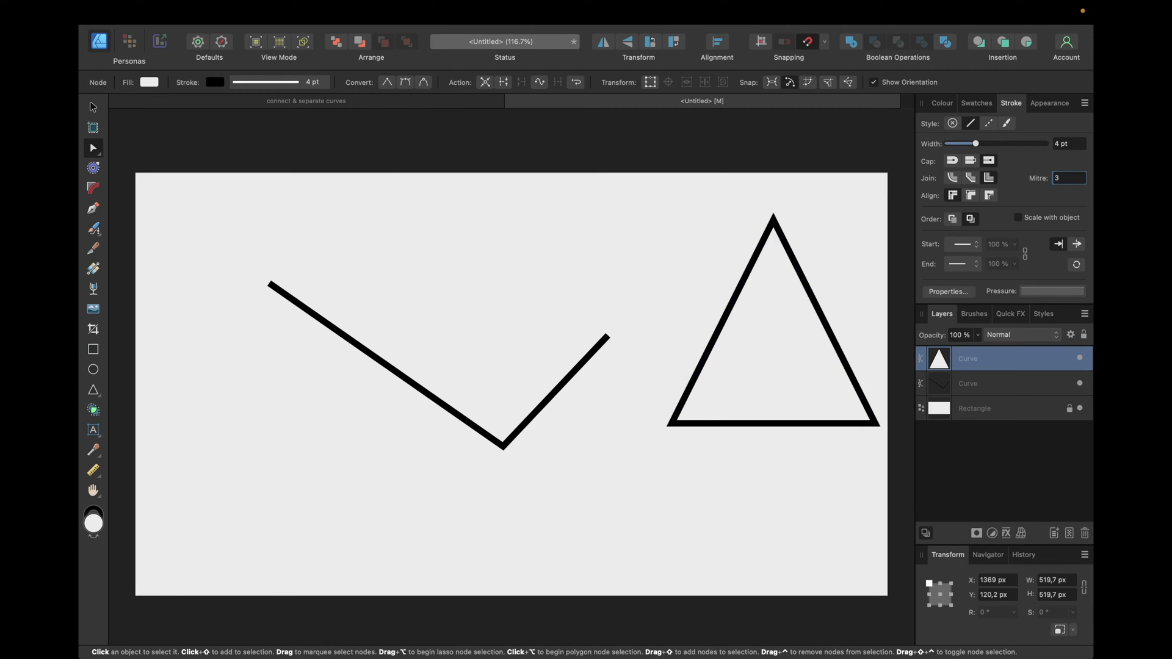
click(747, 313)
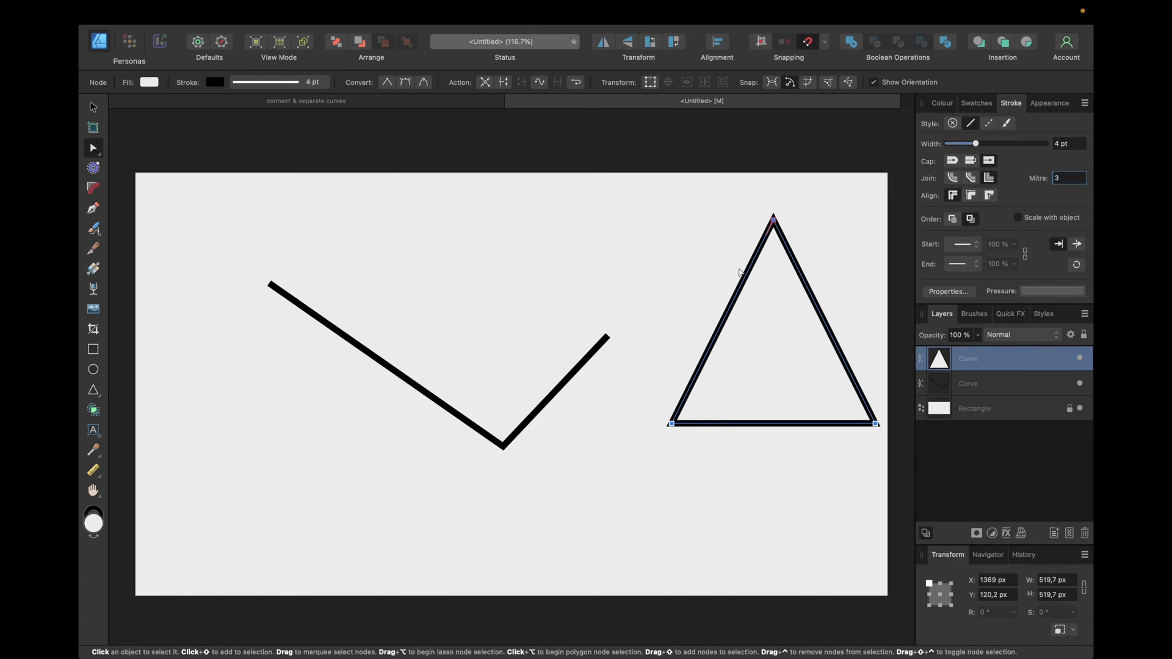
mouse_move(227, 148)
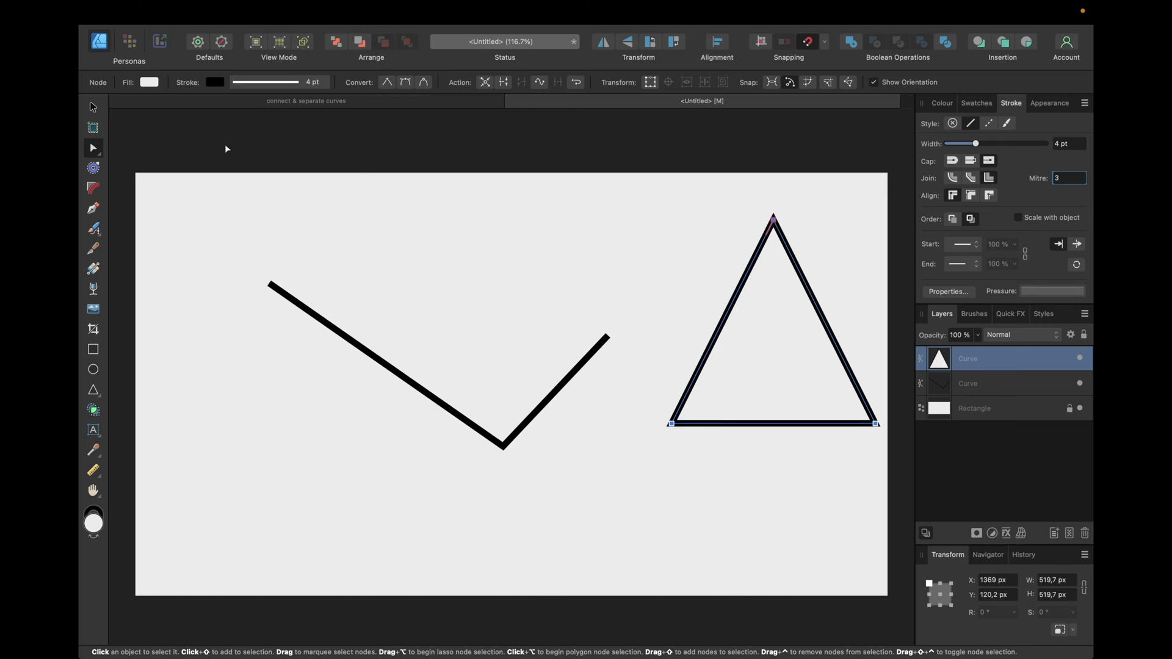
click(459, 330)
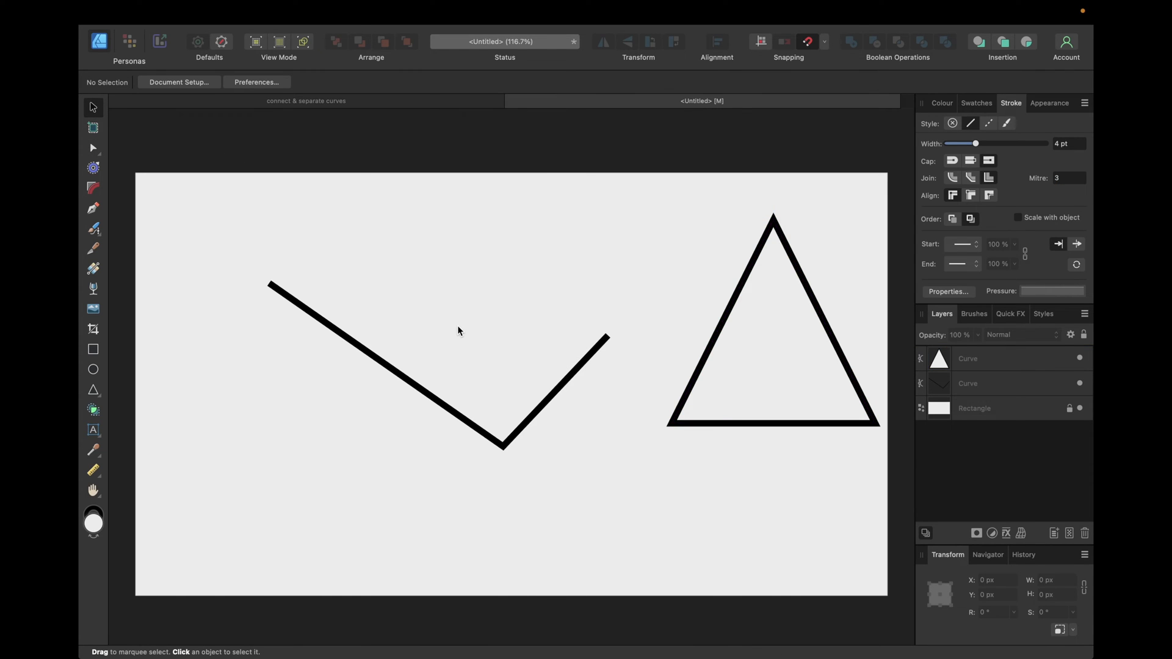
mouse_move(416, 375)
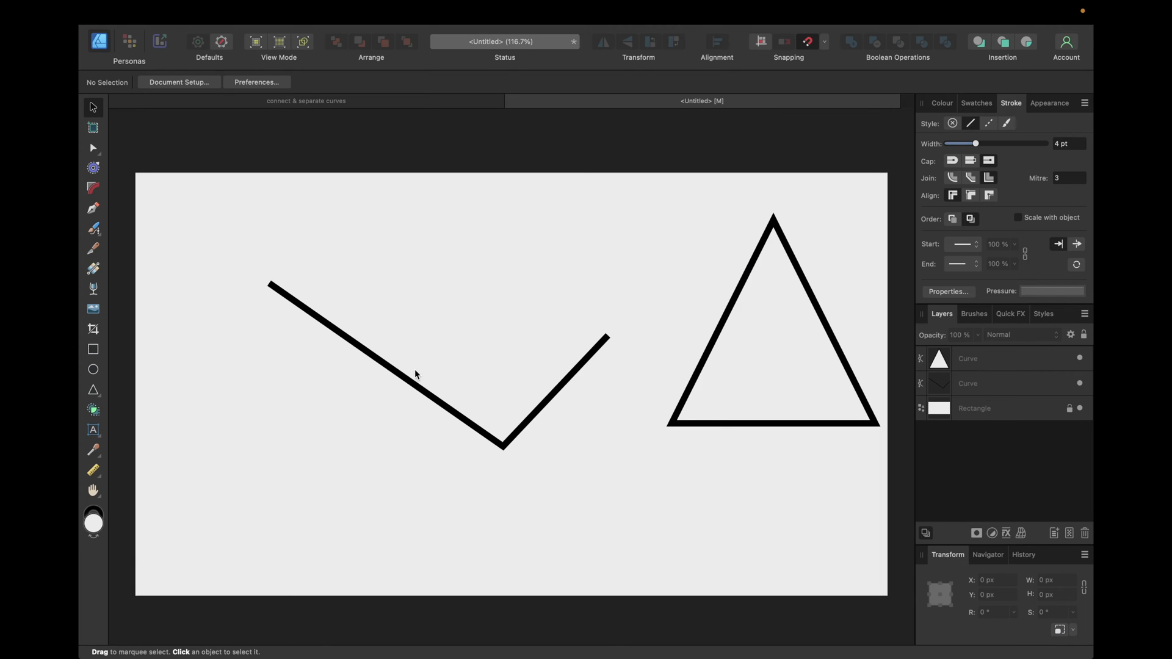
- Break the V curve at its bottom corner node with the Node Tool
click(422, 396)
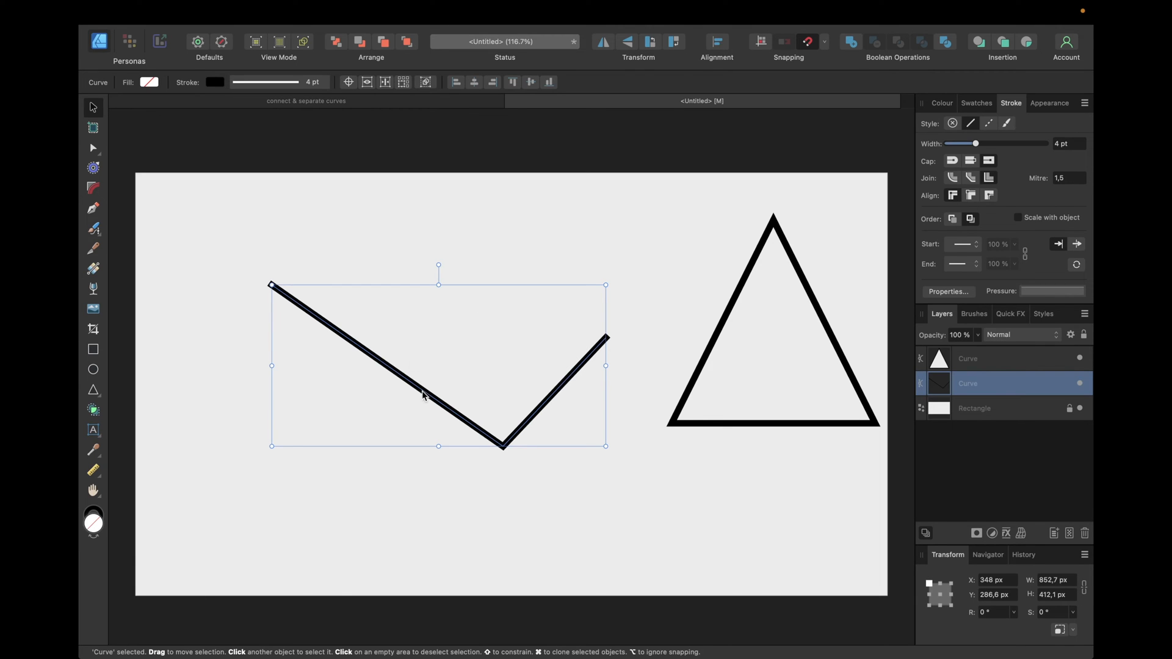
mouse_move(273, 299)
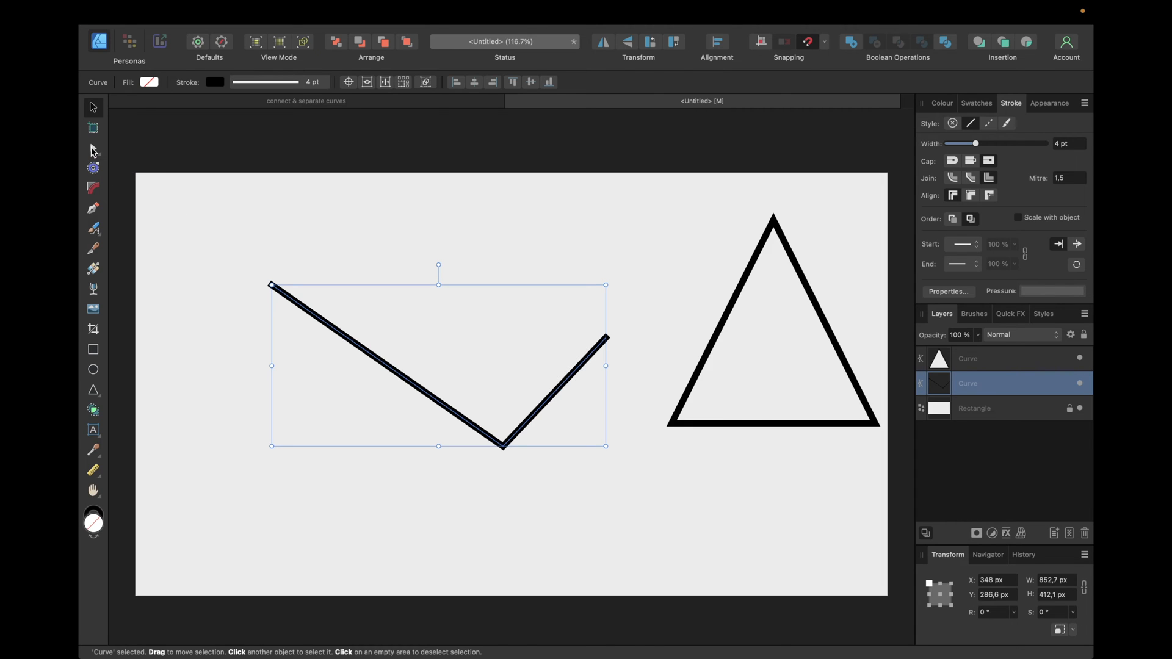
click(92, 148)
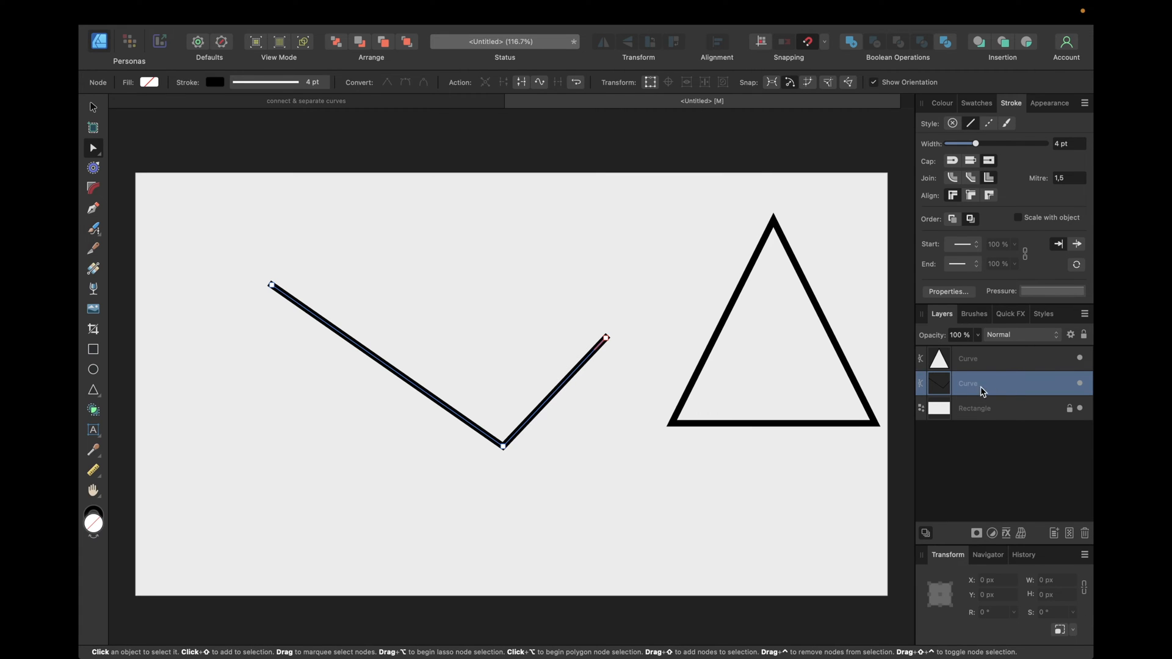
mouse_move(636, 343)
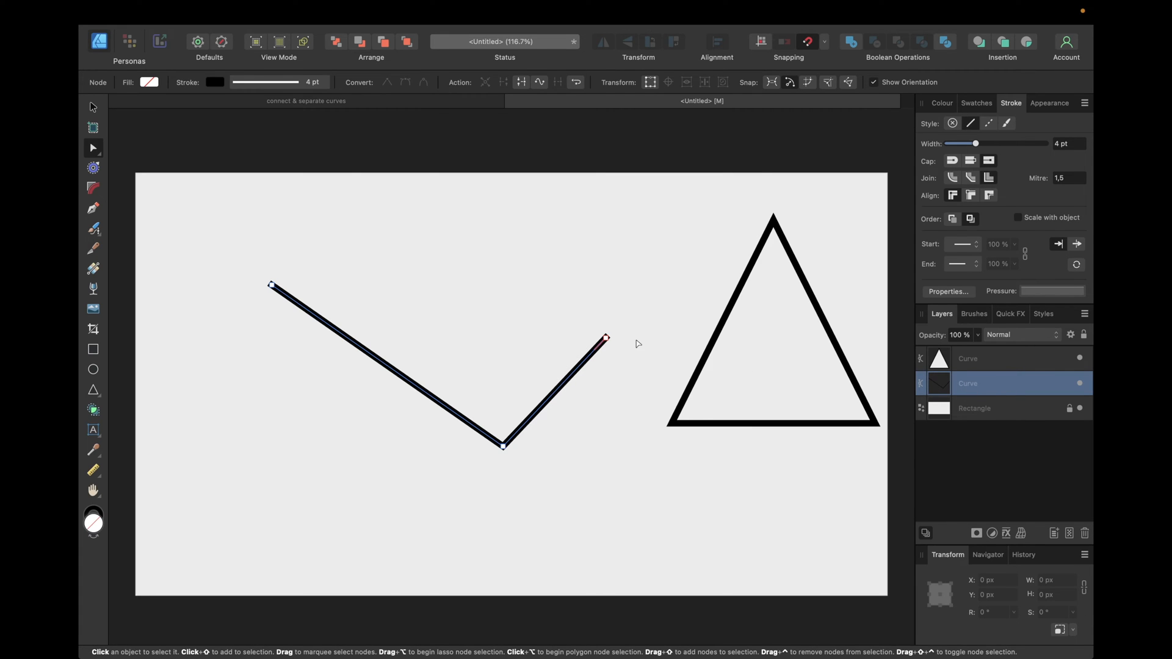
mouse_move(503, 448)
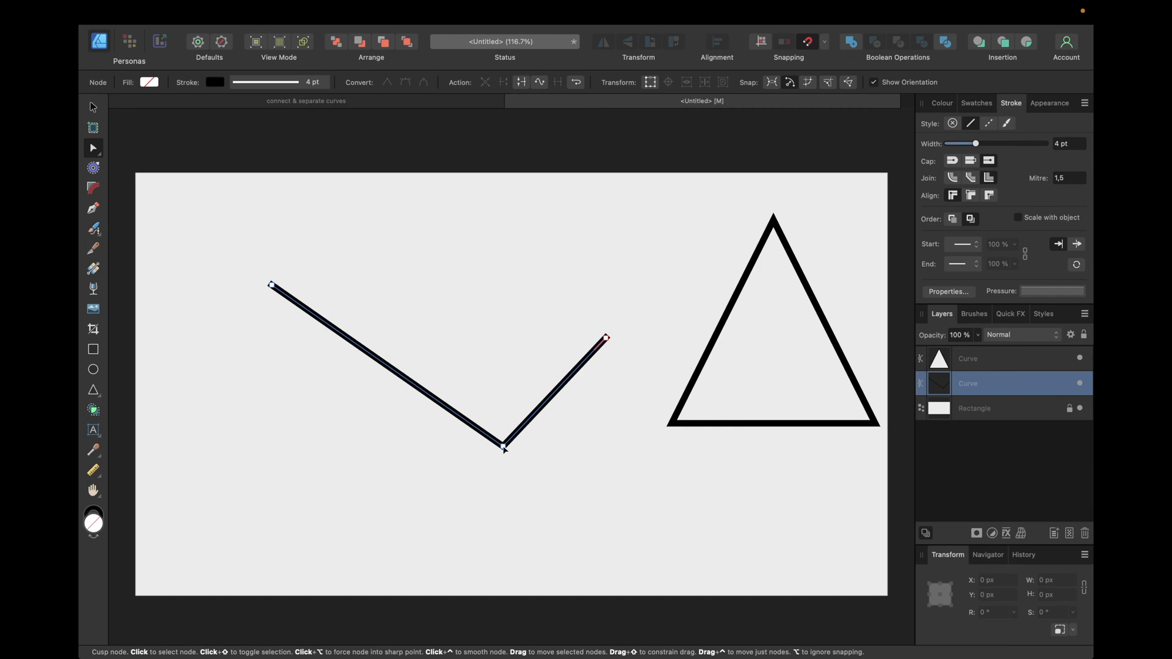
click(501, 446)
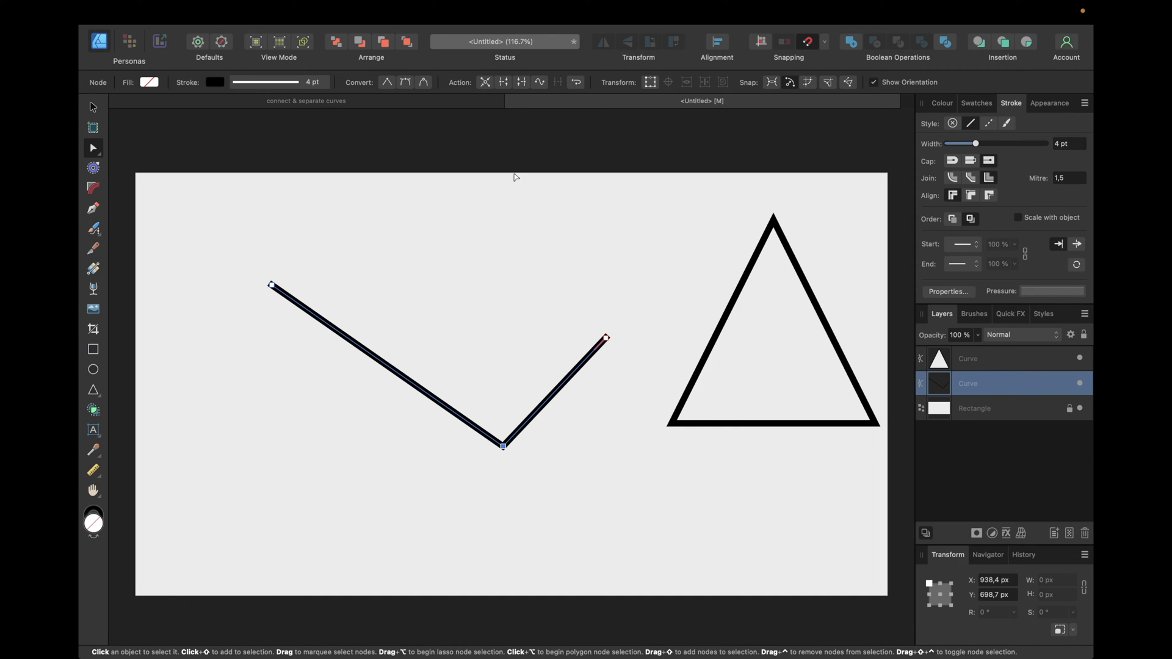
mouse_move(503, 82)
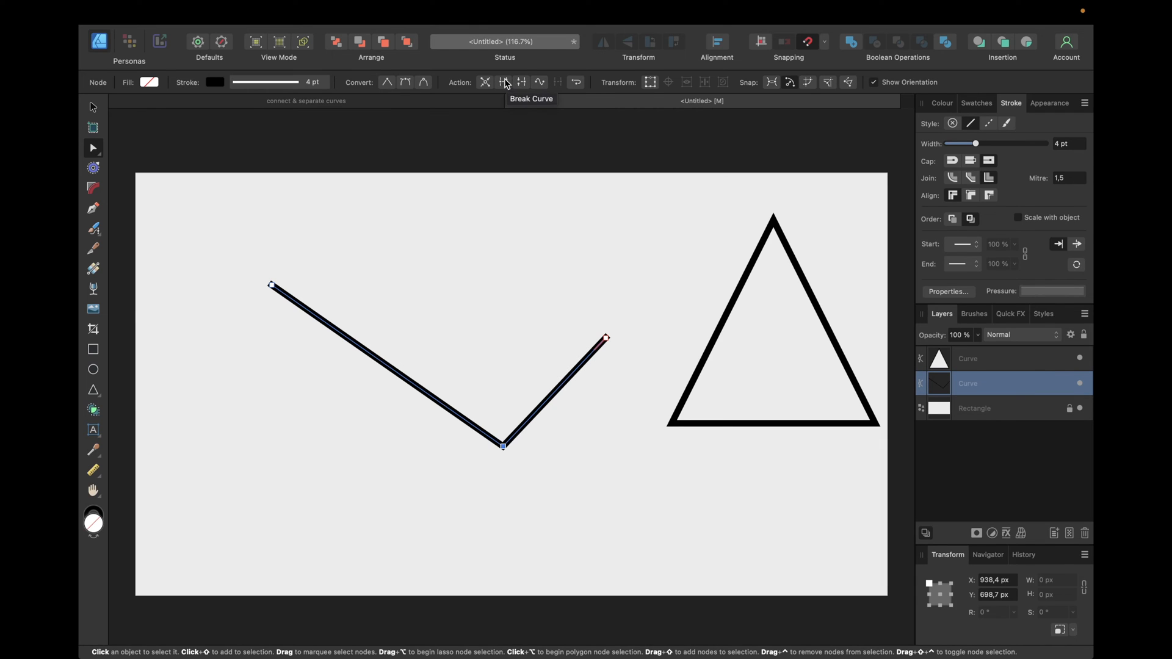
click(502, 81)
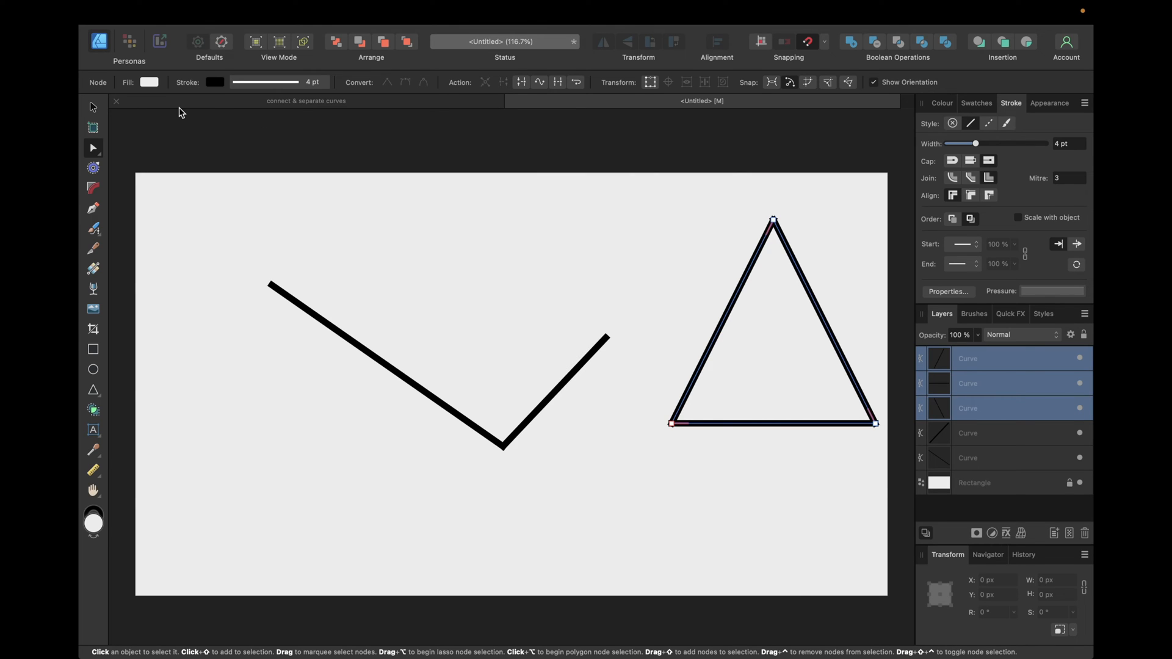
mouse_move(967, 405)
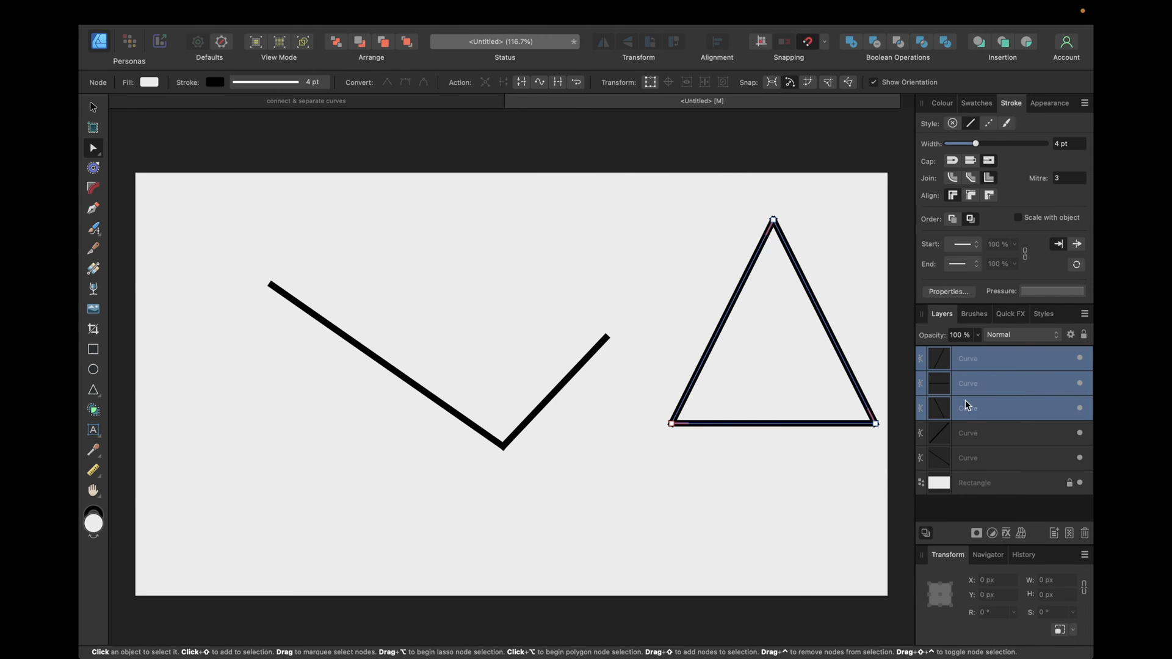
mouse_move(1005, 396)
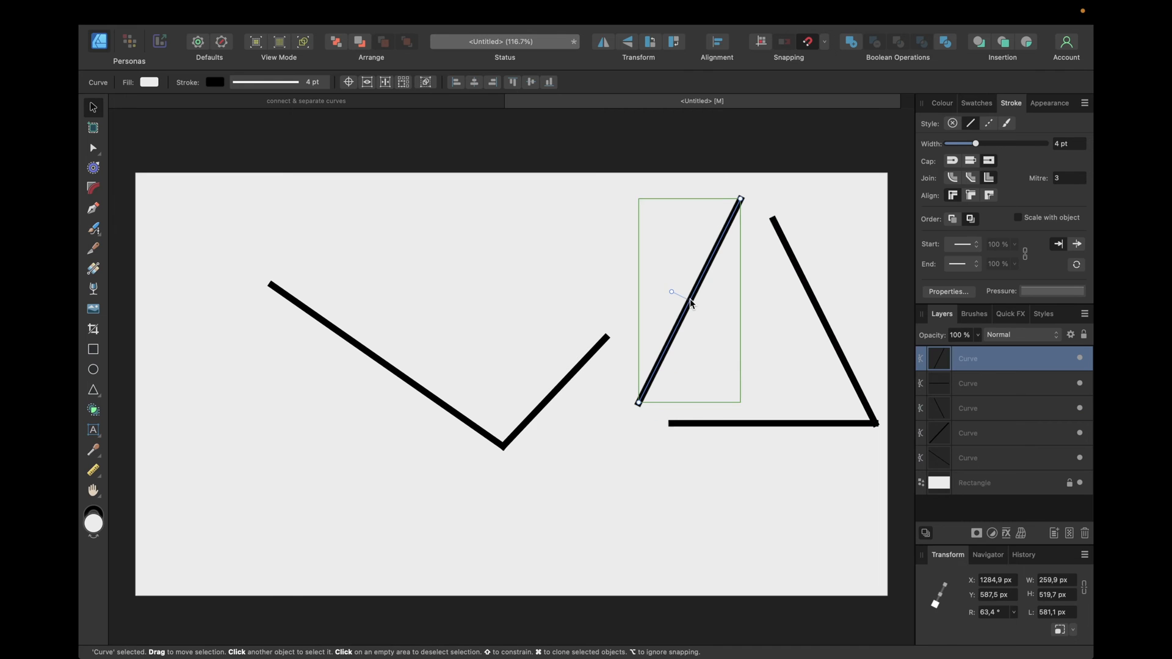
- Pull the triangle's right side away and begin a new bent line with the Pen Tool
click(812, 296)
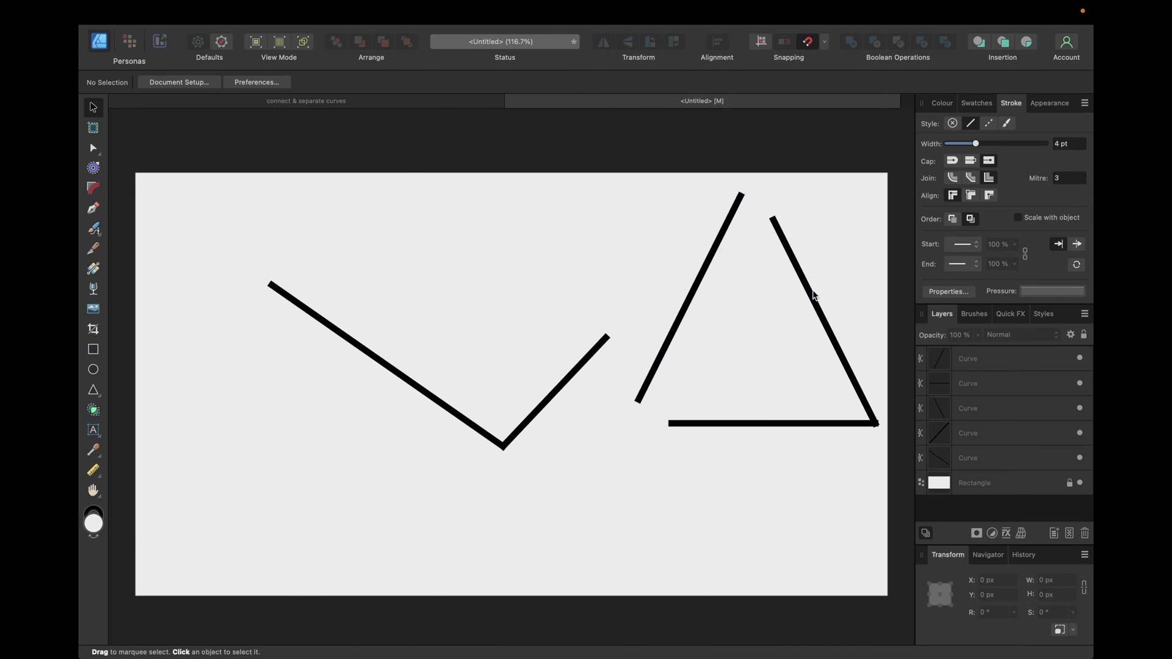
click(803, 283)
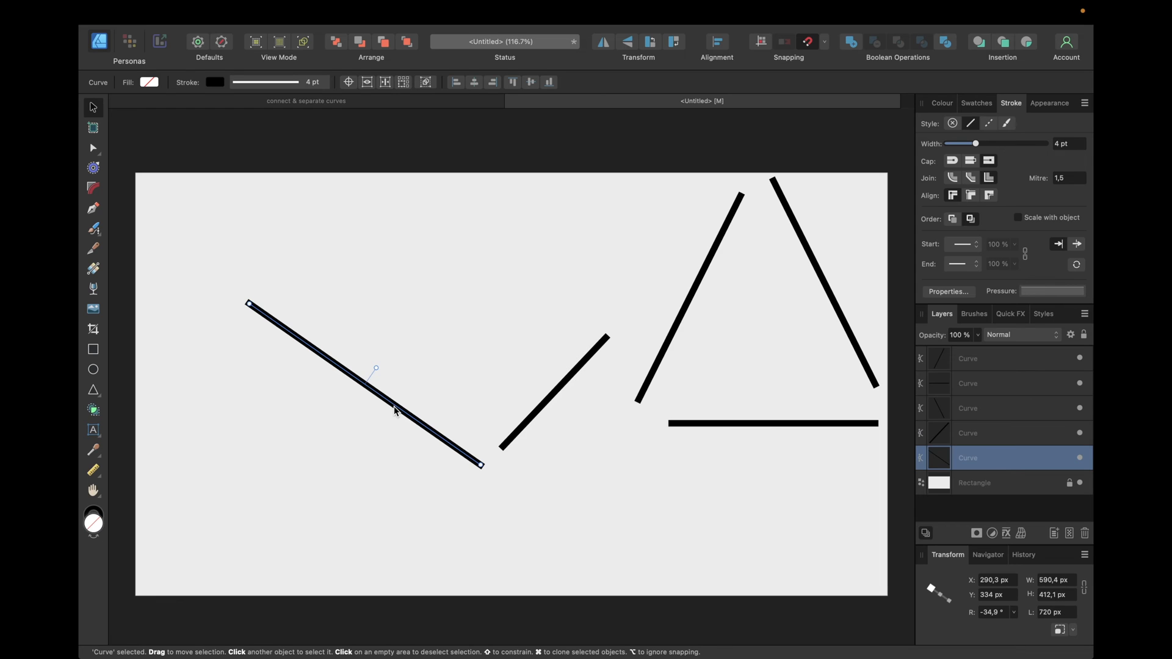
click(93, 210)
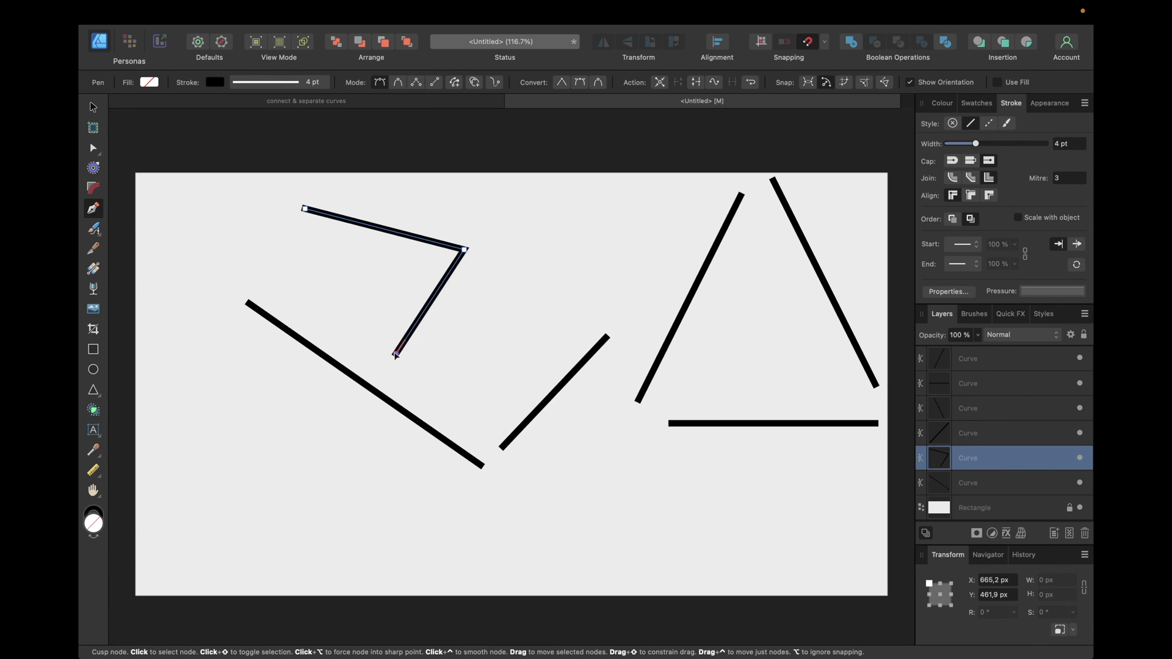
- Finish the new bent line above the V and triangle
click(362, 339)
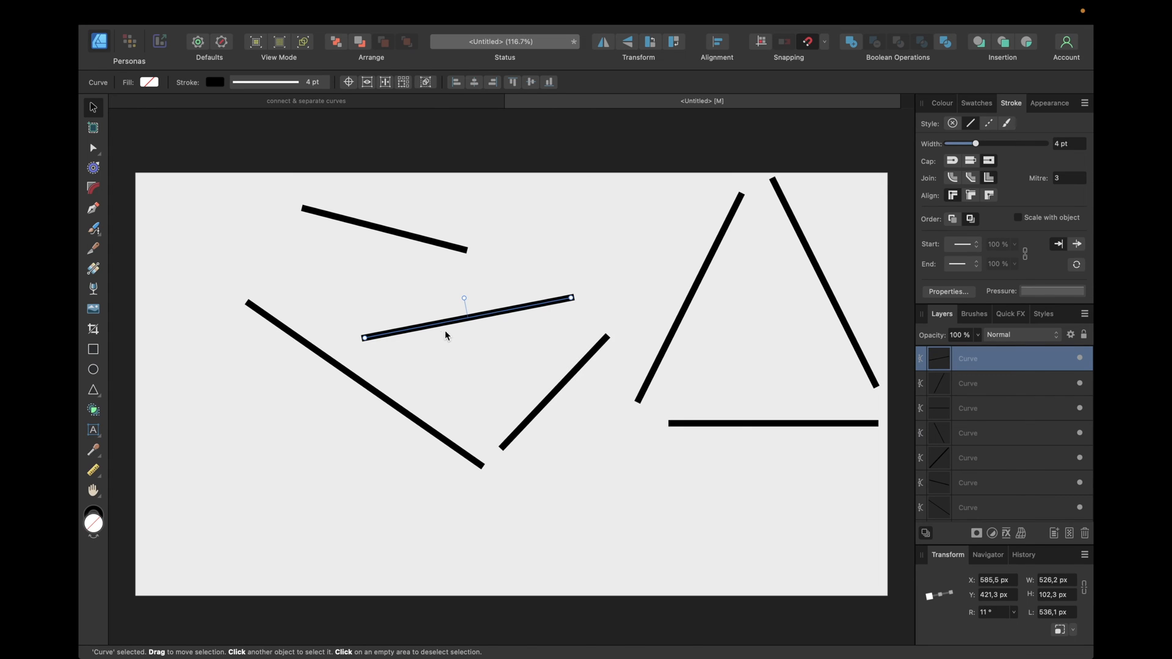
mouse_move(435, 240)
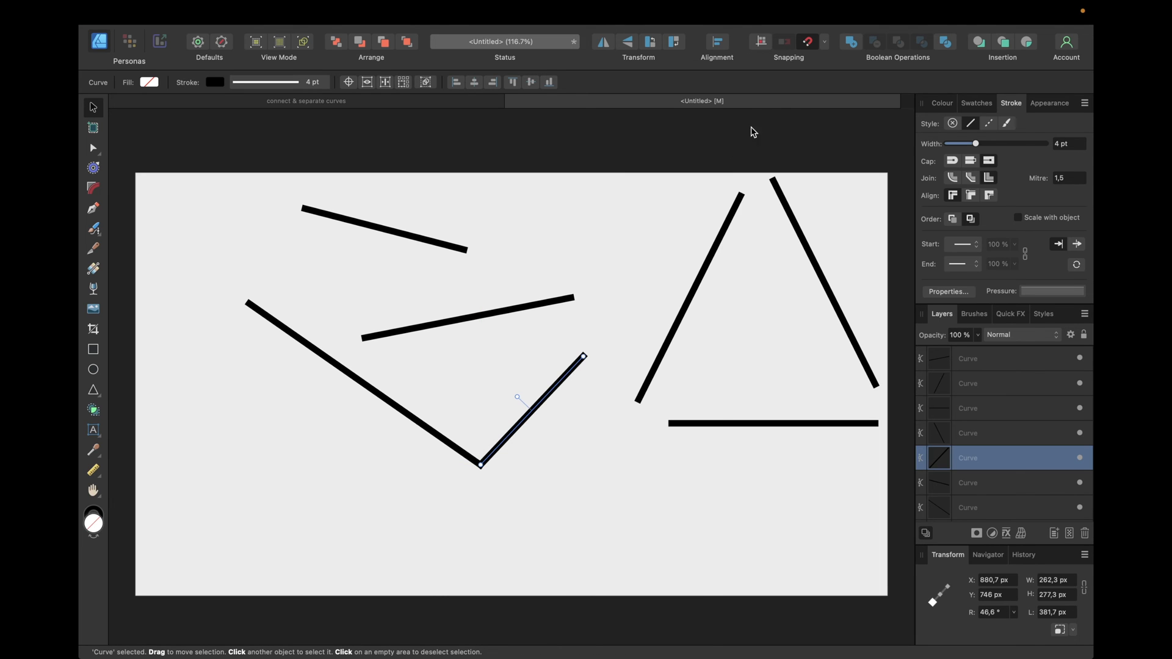
mouse_move(831, 48)
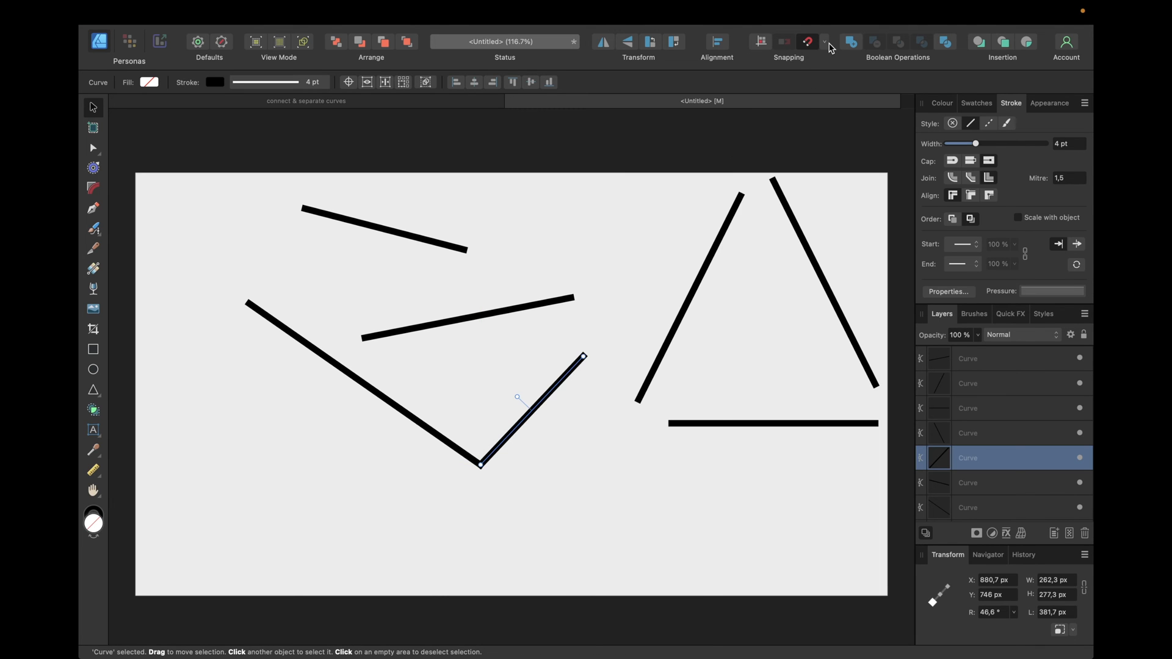
- Check the Snapping options dropdown and dismiss it
click(806, 41)
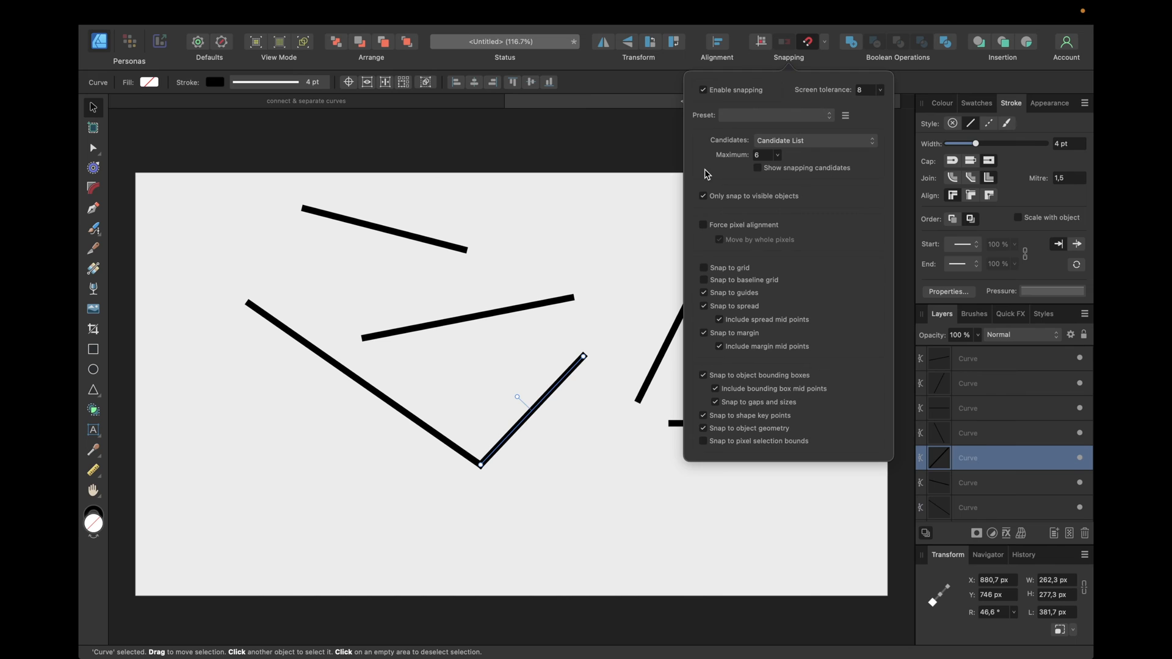
click(406, 239)
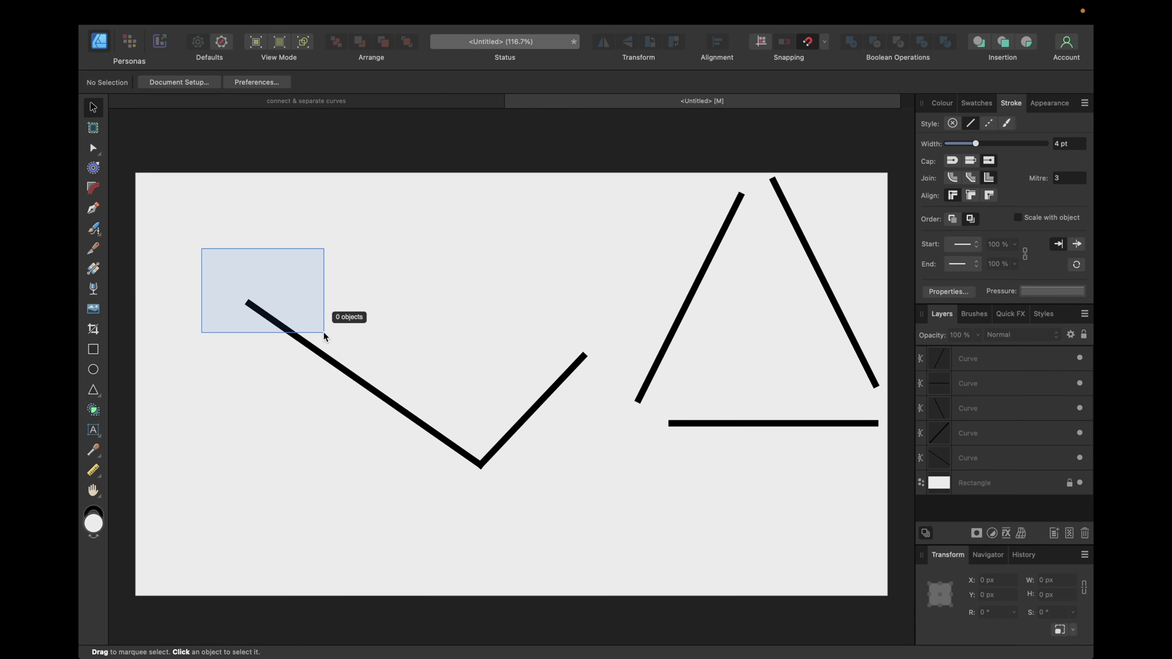
- Marquee-select both V strokes and select their bottom corner nodes
drag(202, 249, 585, 465)
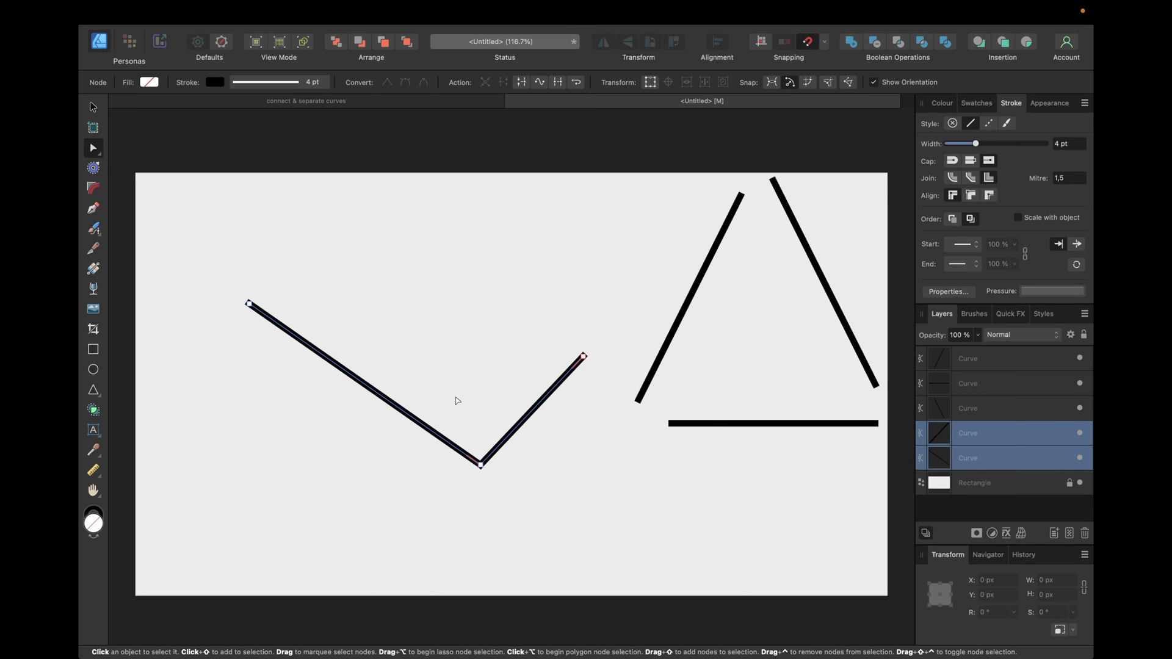
click(481, 464)
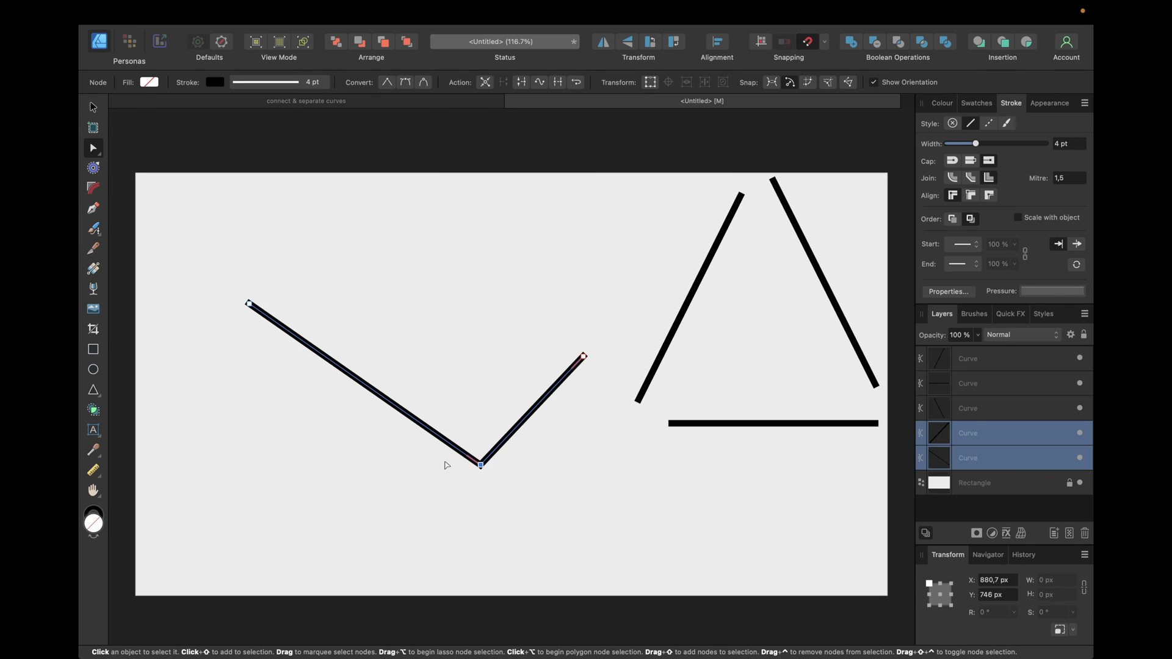
mouse_move(552, 91)
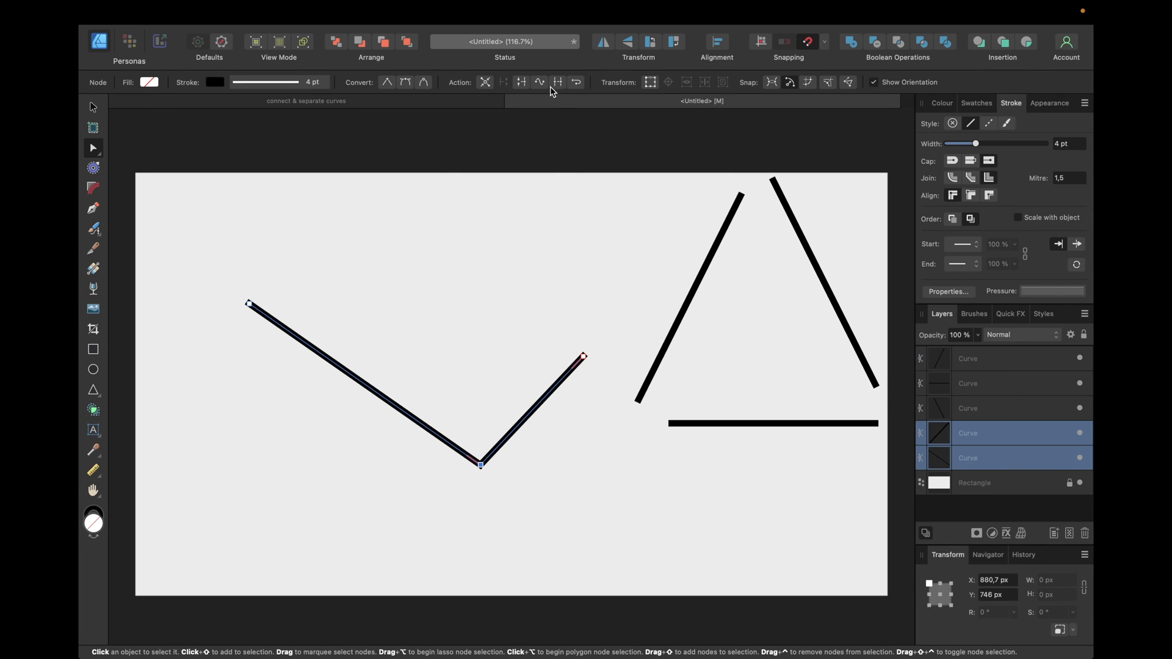
mouse_move(555, 82)
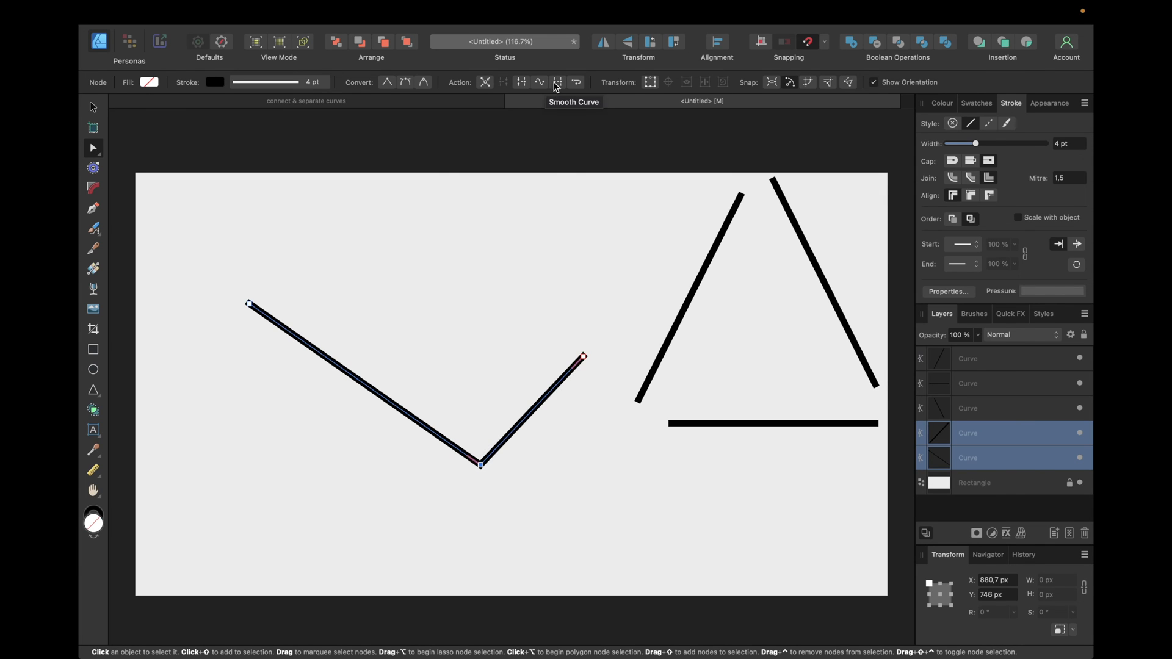
mouse_move(557, 82)
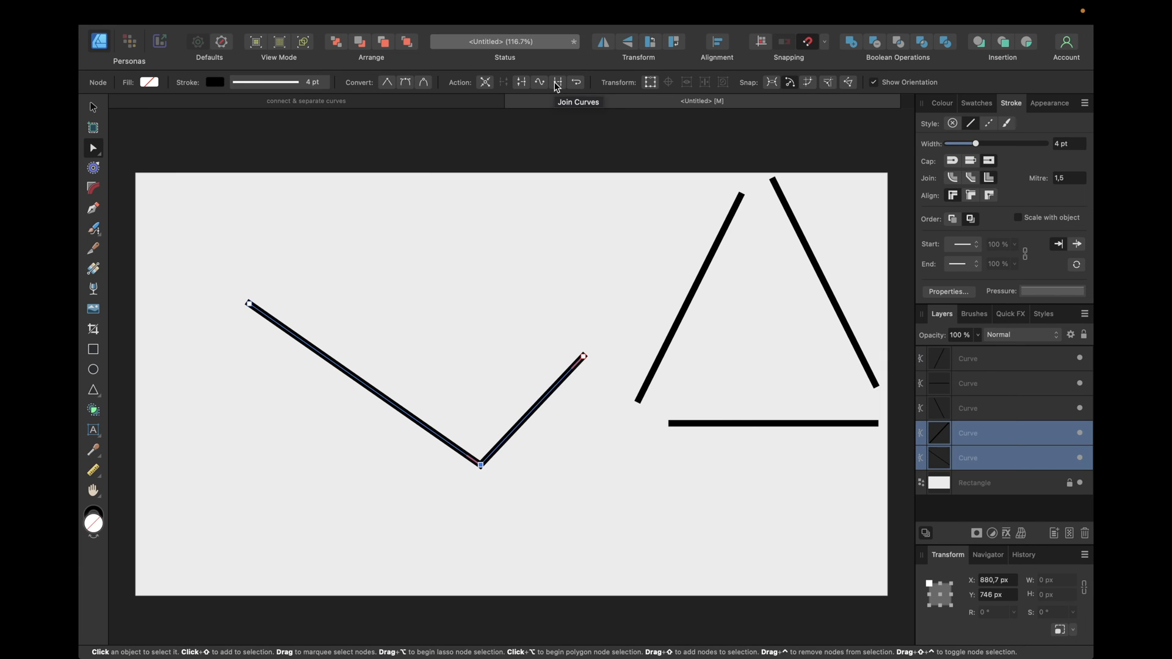
mouse_move(962, 455)
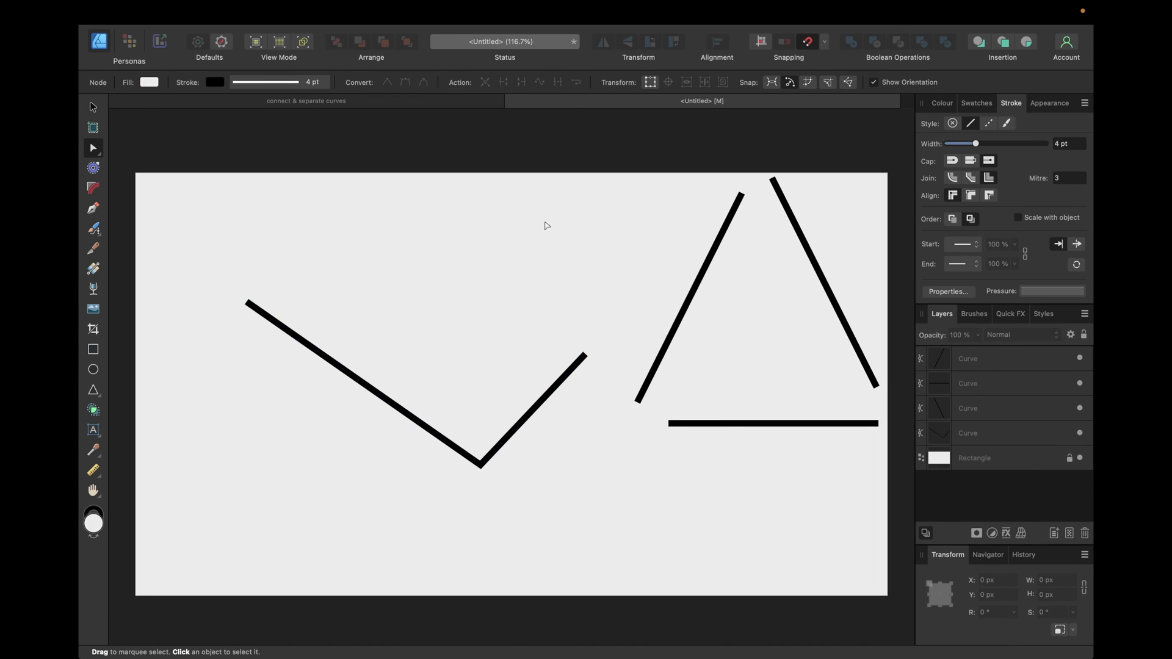
- Select the triangle's loose sides so all three can be moved back together
click(688, 292)
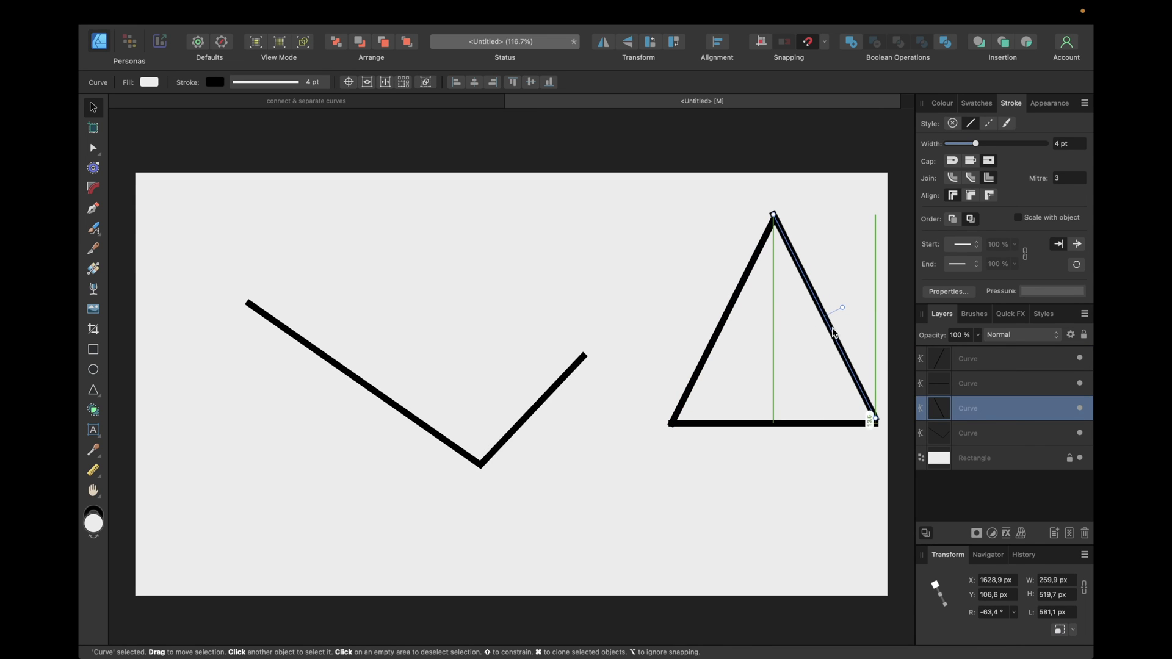
click(621, 183)
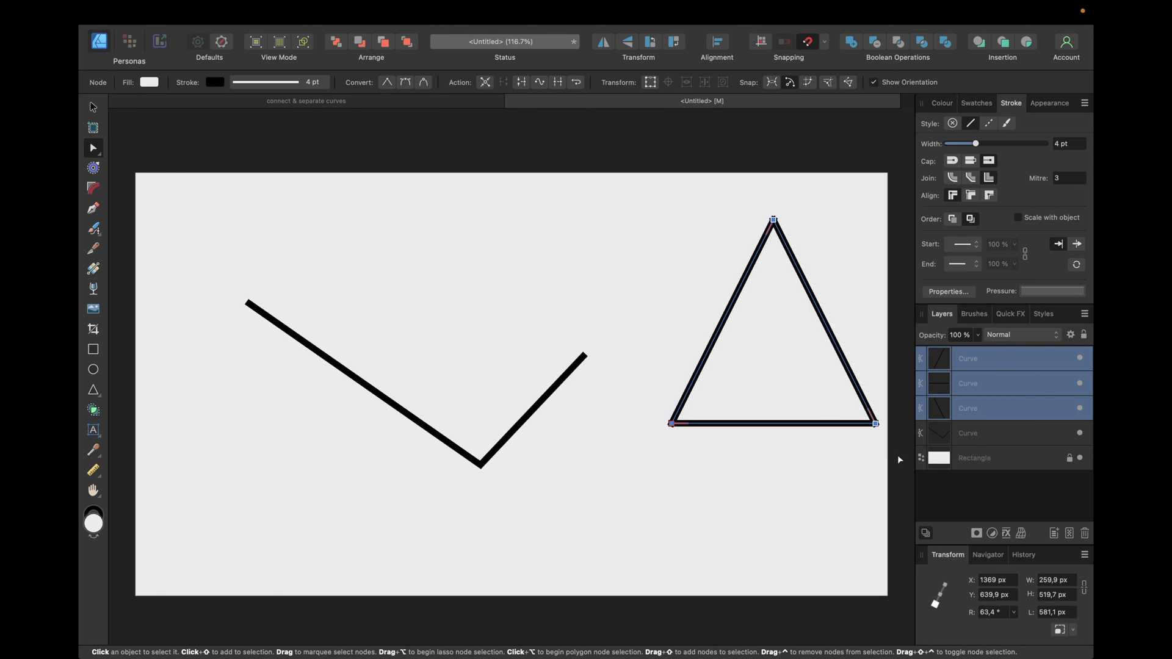
mouse_move(557, 82)
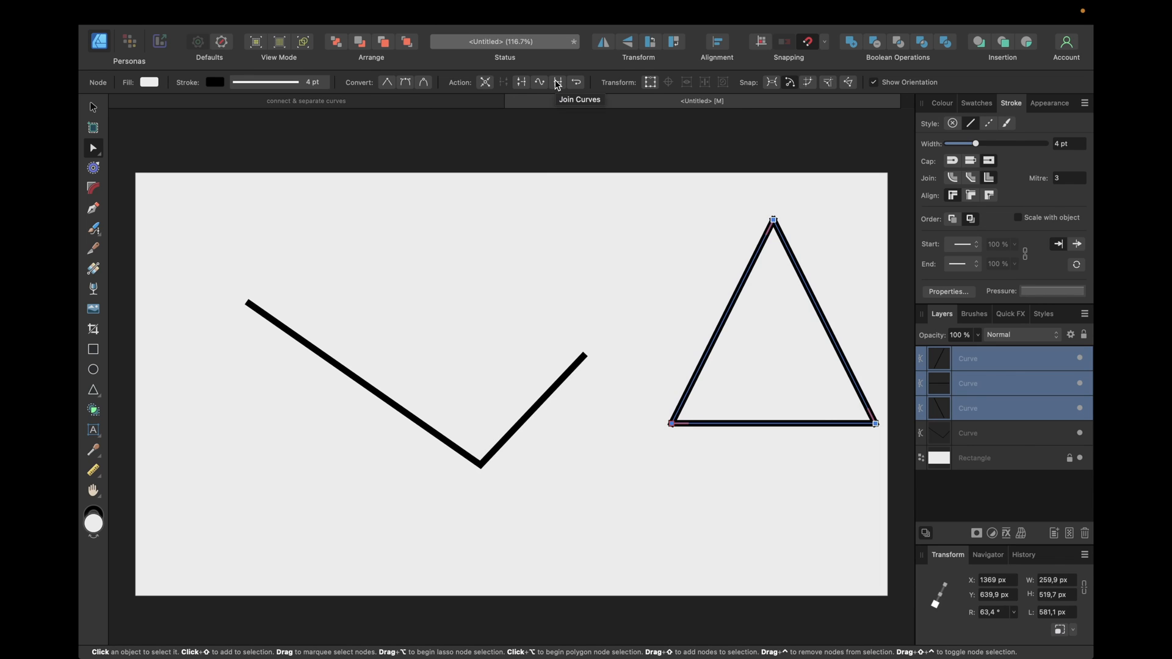
- Join the three triangle sides into one closed curve with Join Curves
click(556, 82)
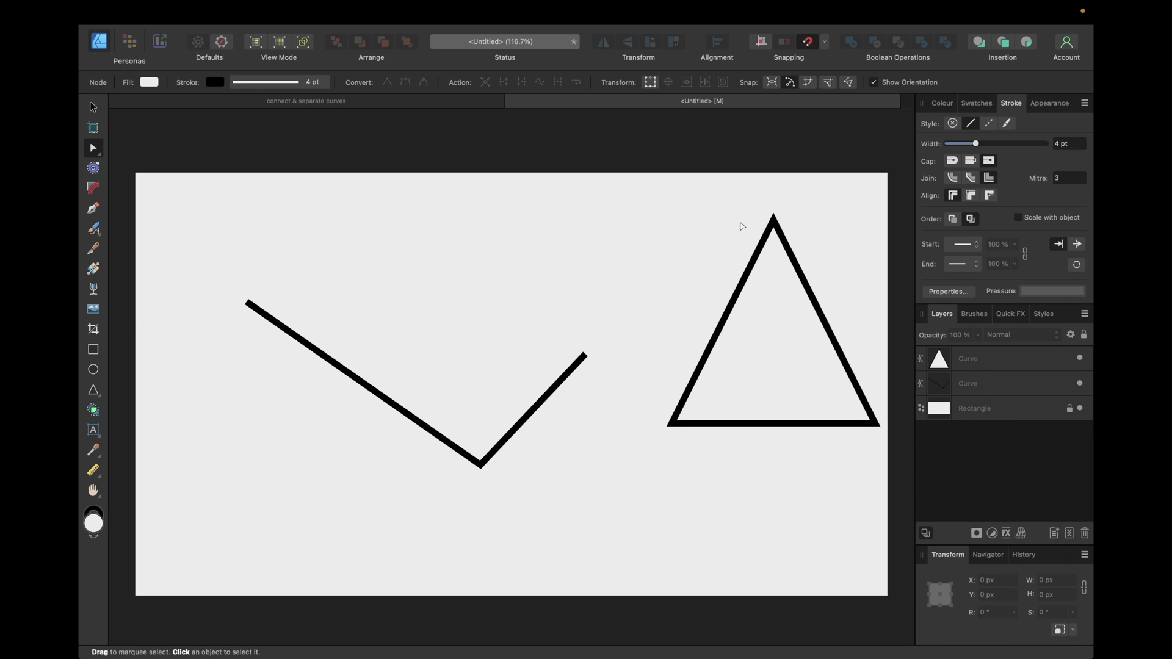
mouse_move(300, 200)
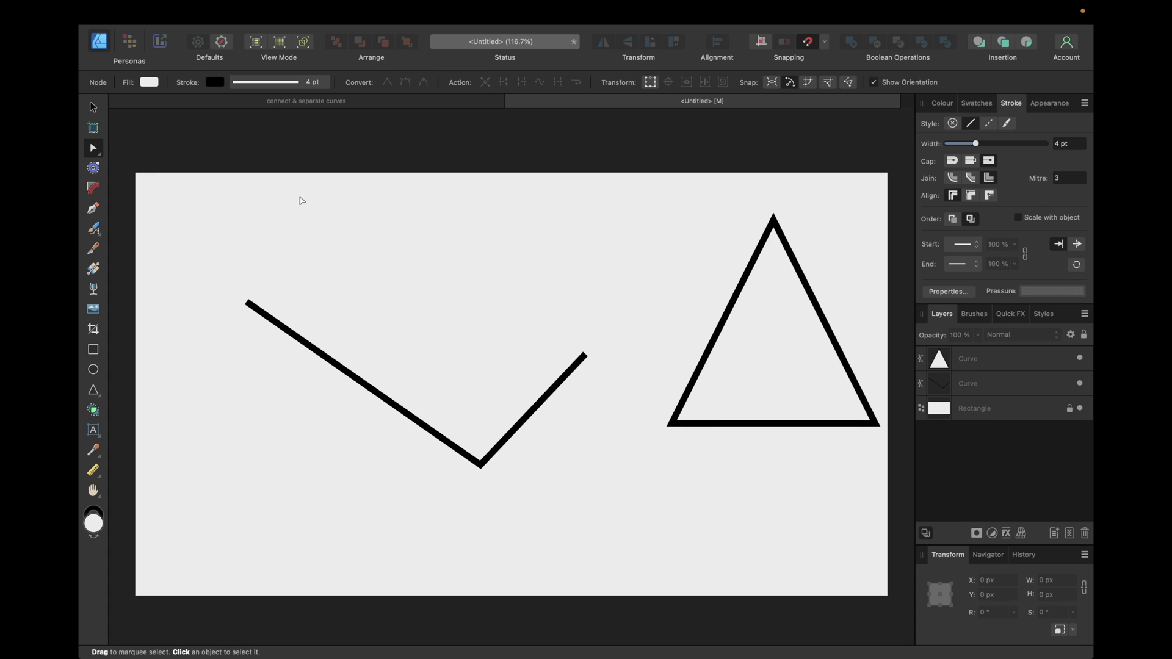